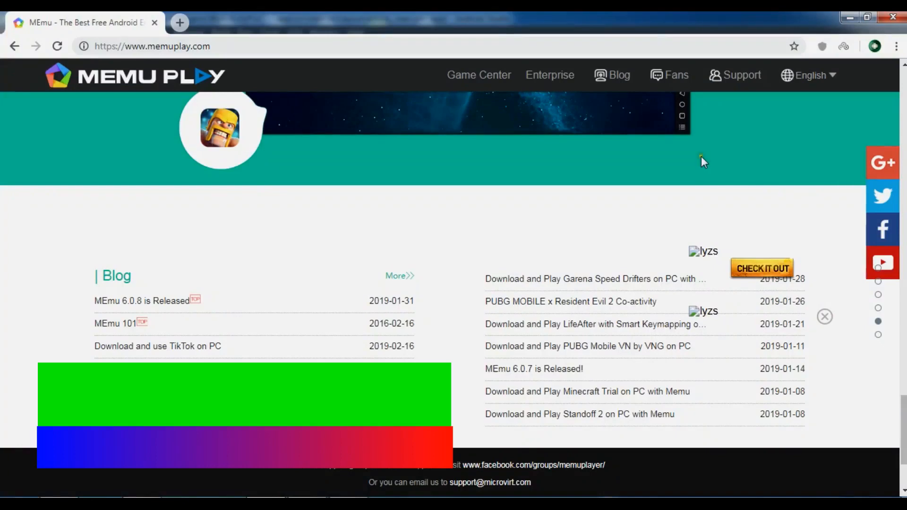
mouse_move(663, 117)
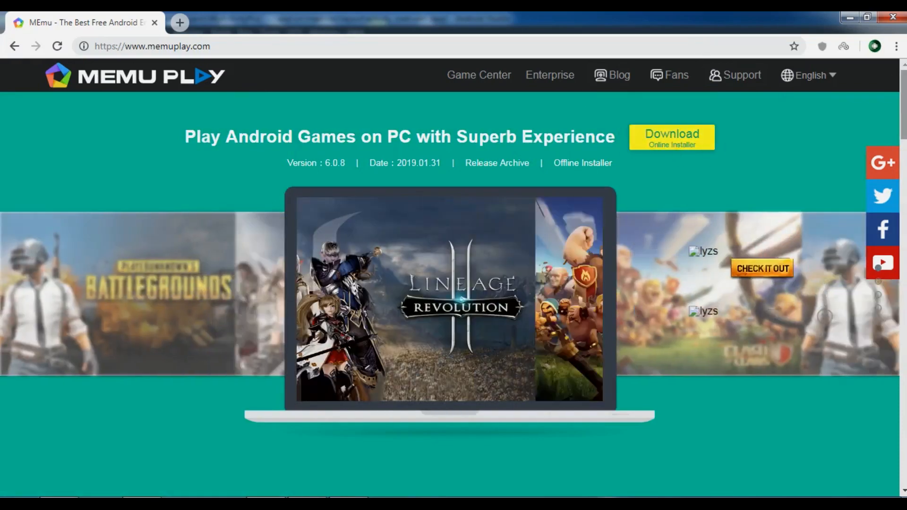
Minimize the booting MEmu Play window so the activity_main layout designer shows again.
scroll("down", 3)
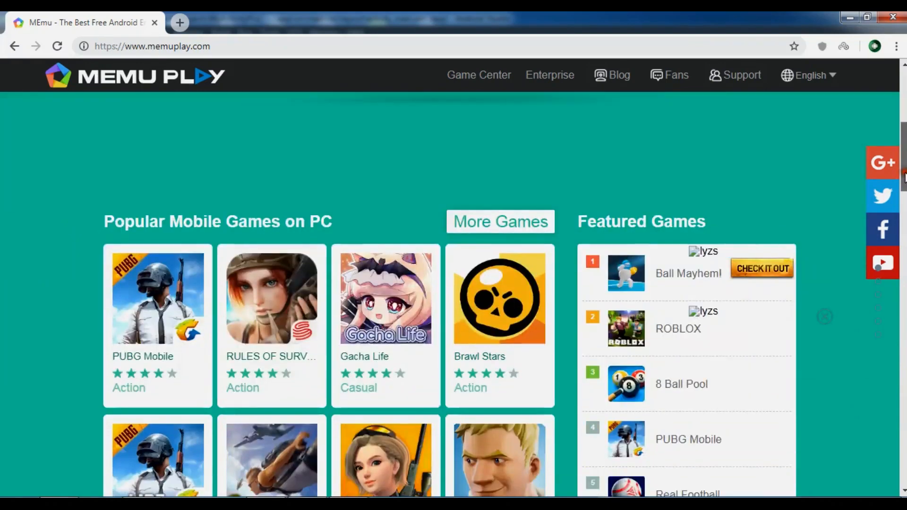
scroll("down", 3)
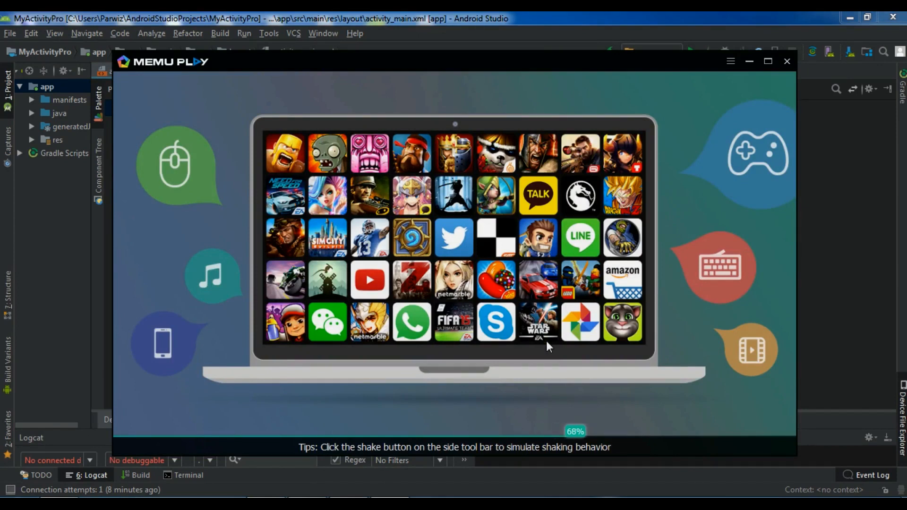
left_click(787, 61)
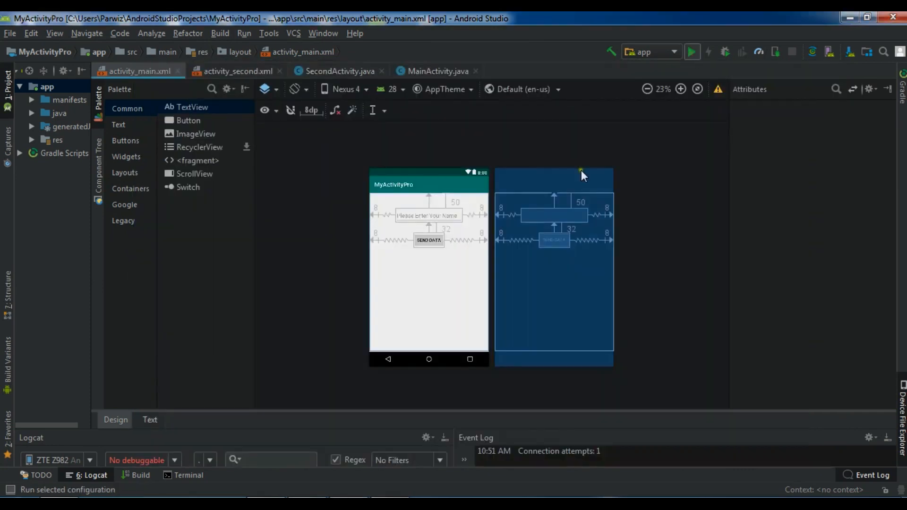
Run 'app' on the ZTE Z982 deployment target and proceed without Instant Run.
left_click(692, 51)
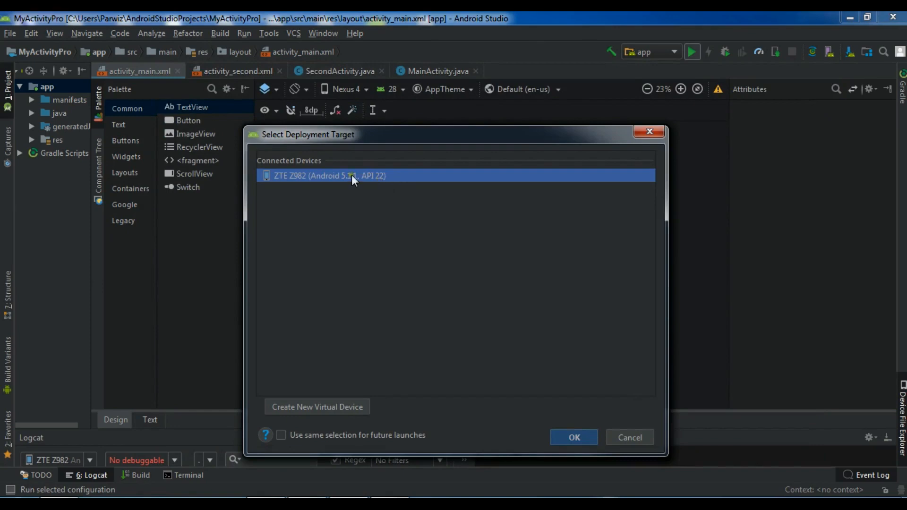
mouse_move(591, 464)
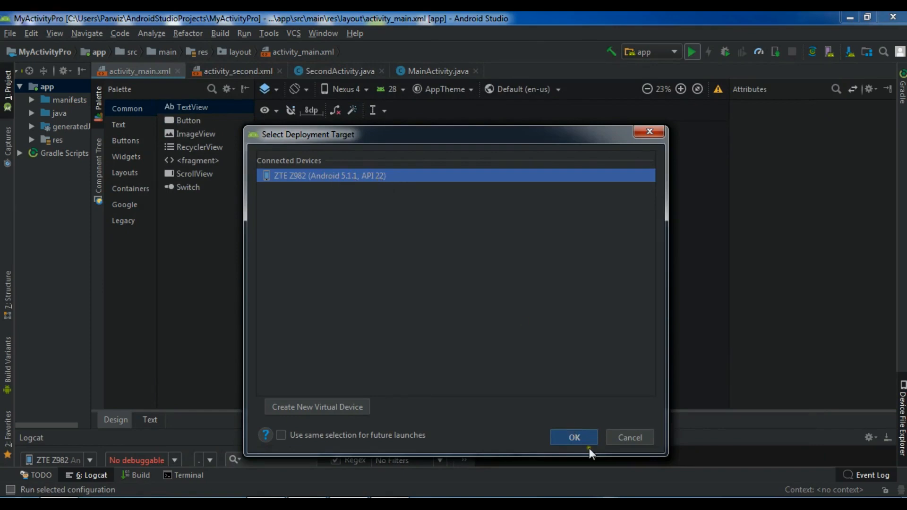
left_click(575, 437)
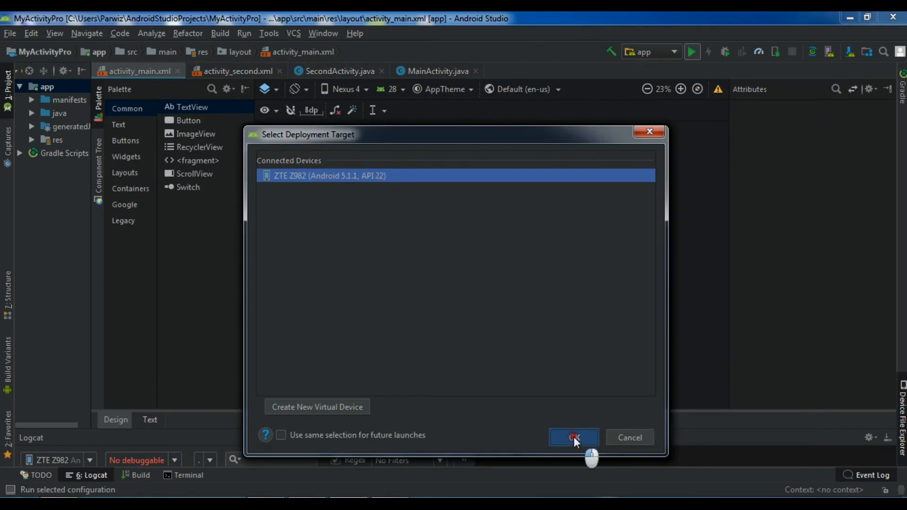
left_click(575, 437)
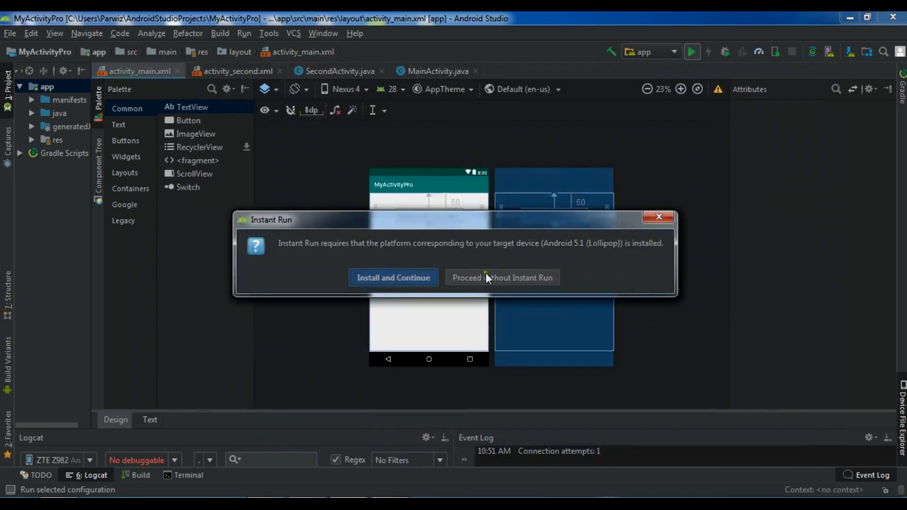
left_click(503, 277)
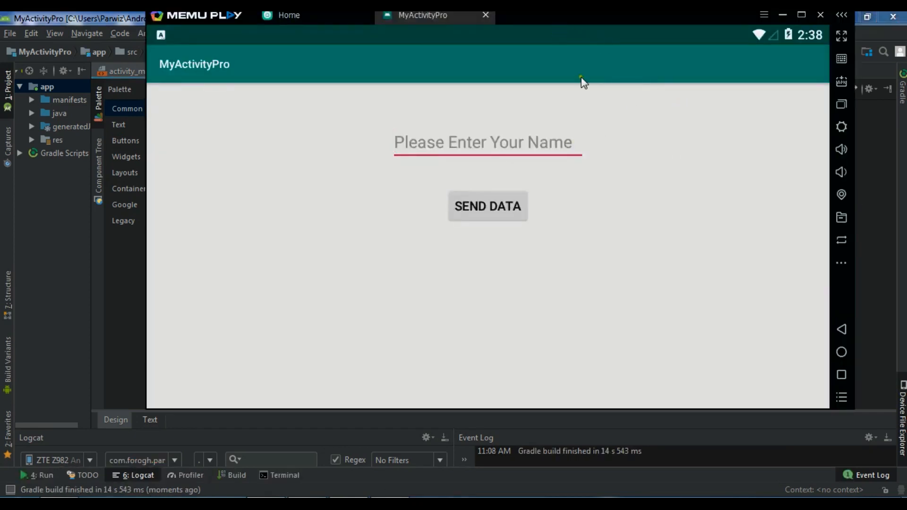
mouse_move(435, 144)
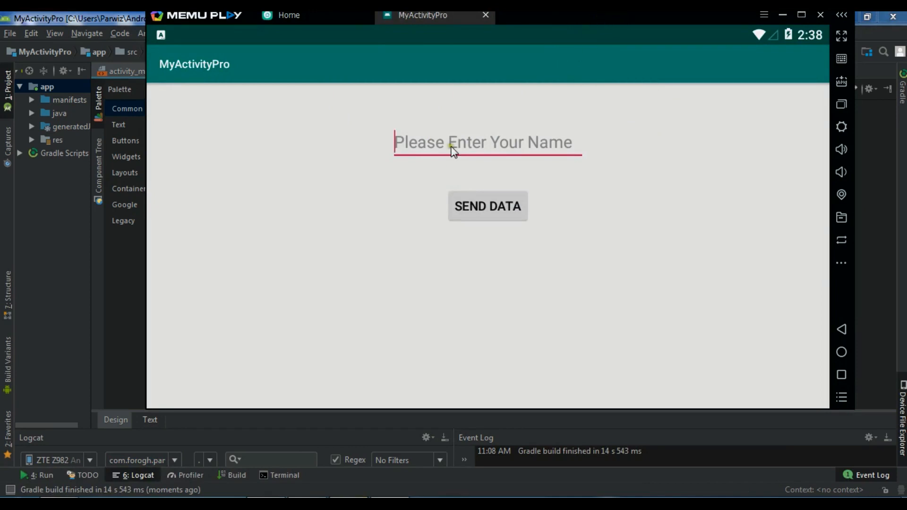
mouse_move(483, 199)
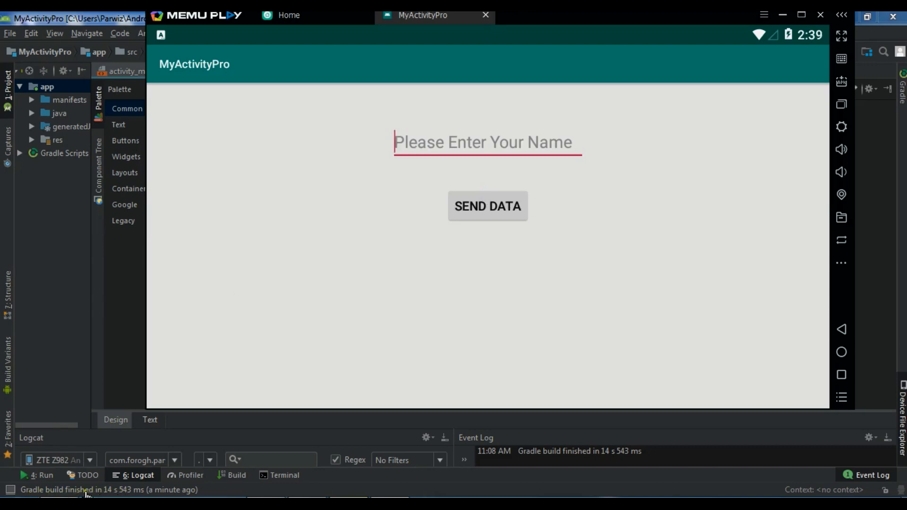
mouse_move(481, 214)
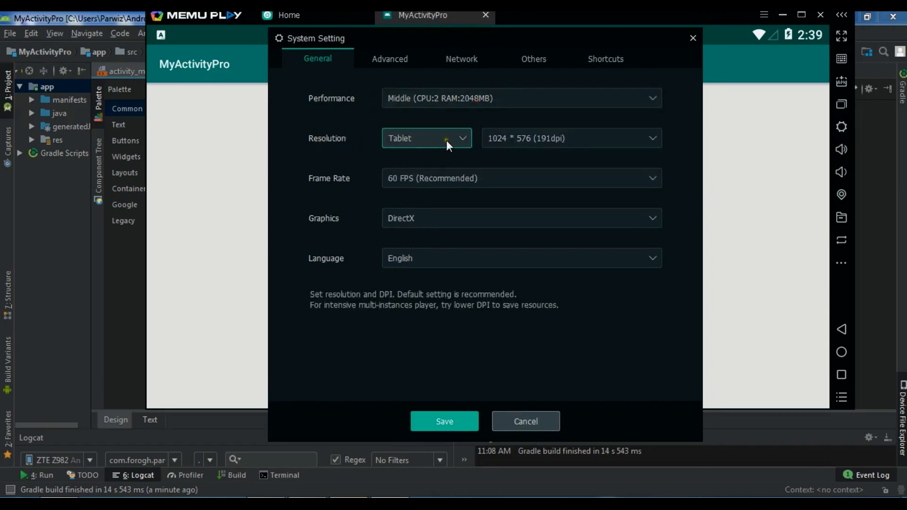
Review the Tablet resolution, frame rate and language settings, then move to the Advanced settings.
left_click(448, 138)
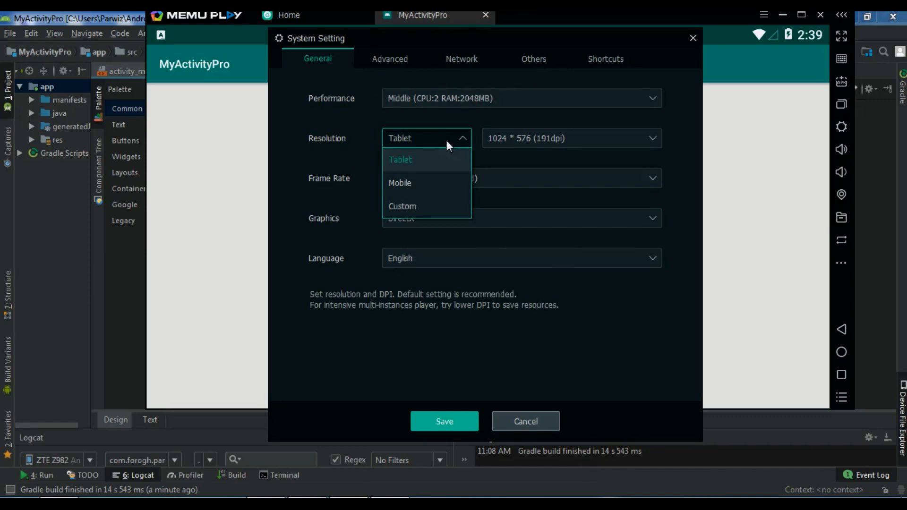
left_click(400, 158)
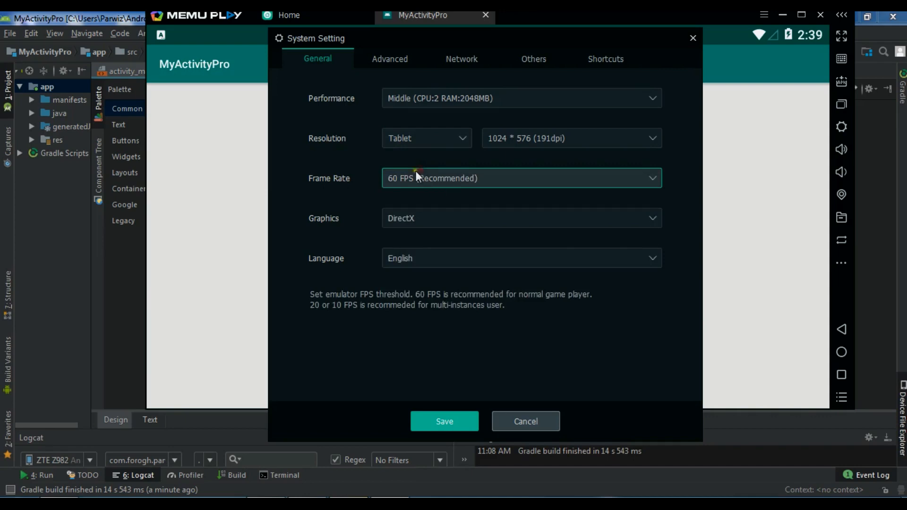
left_click(521, 219)
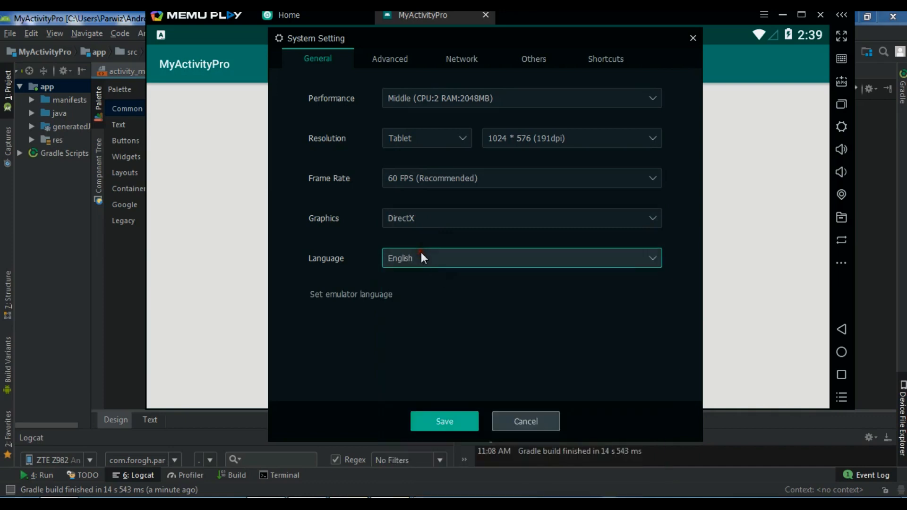
left_click(521, 258)
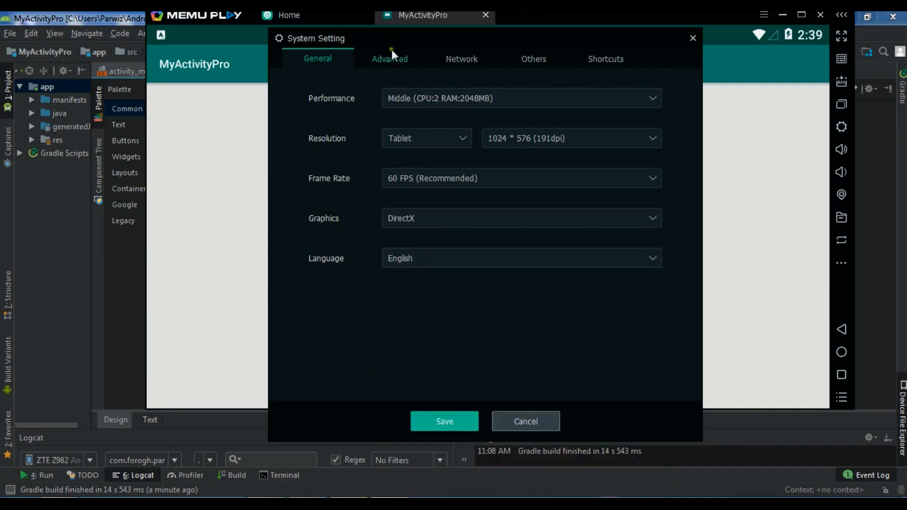
left_click(389, 59)
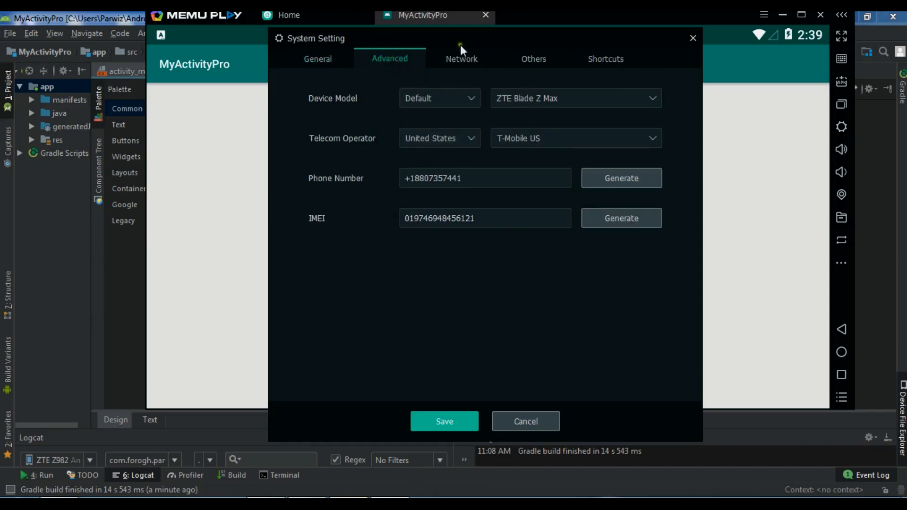
Set the emulated device model to Samsung Galaxy S7, save, and dismiss the applied notice.
left_click(599, 98)
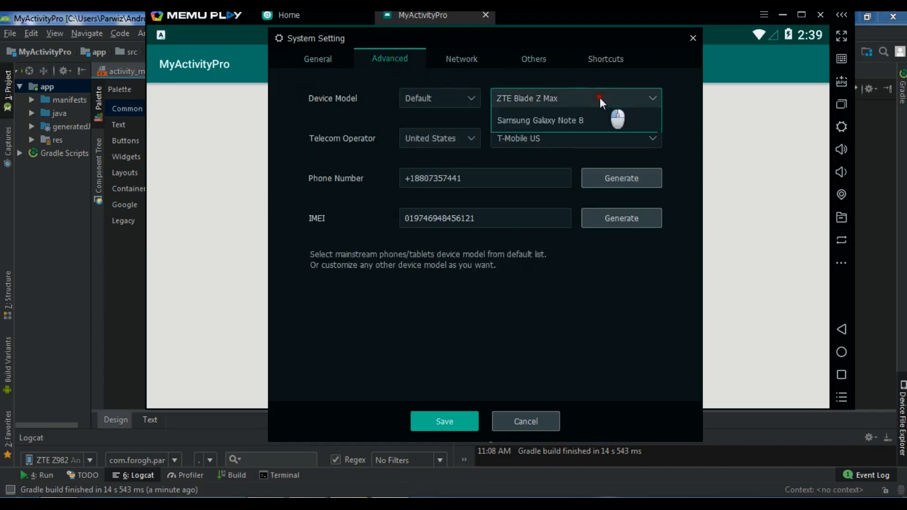
left_click(603, 98)
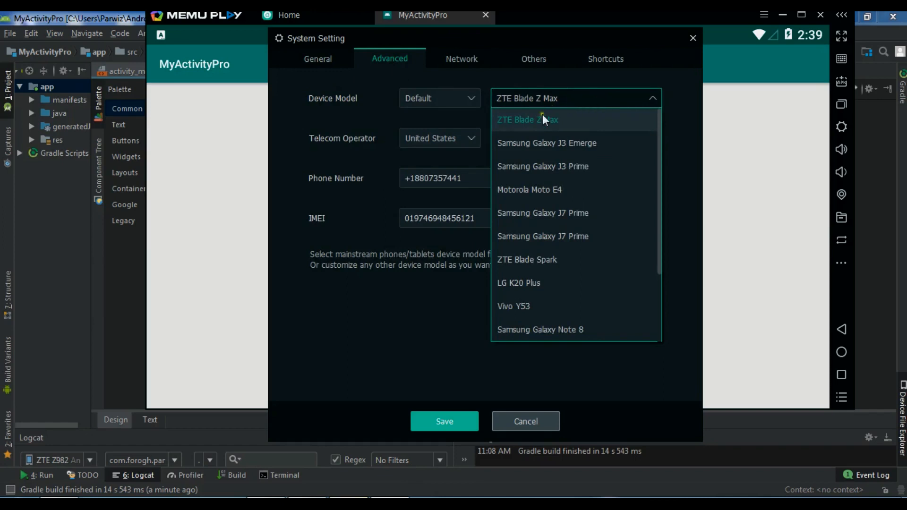
mouse_move(571, 131)
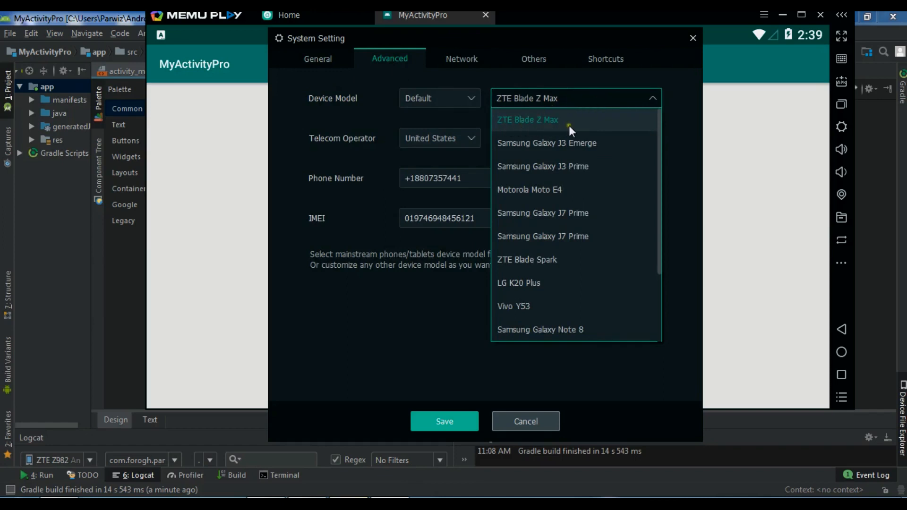
mouse_move(592, 148)
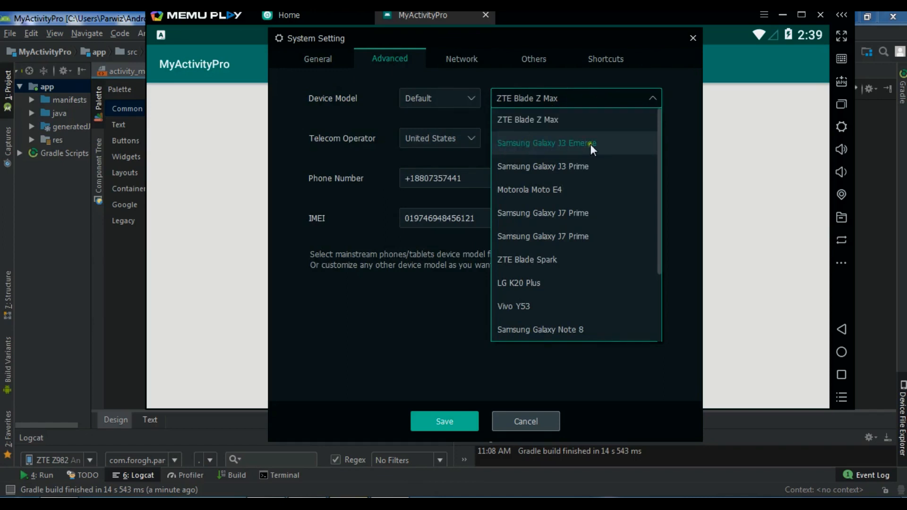
mouse_move(594, 168)
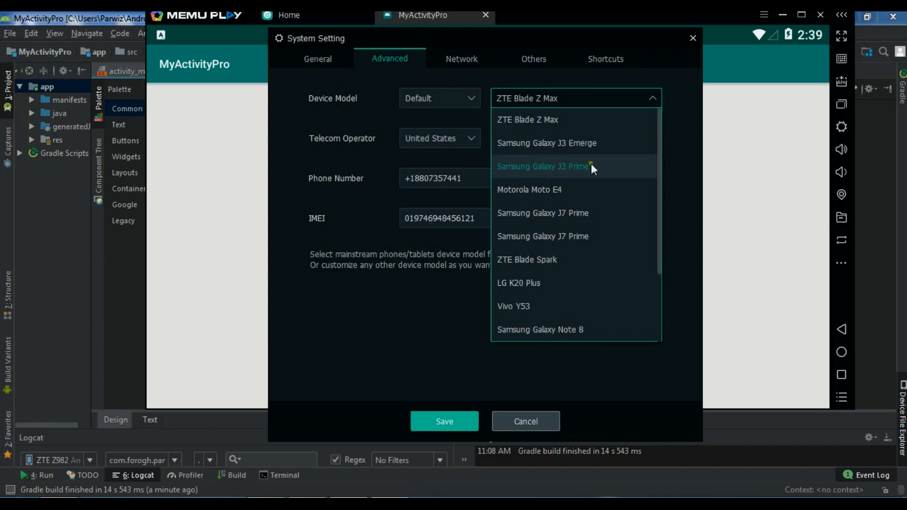
mouse_move(647, 218)
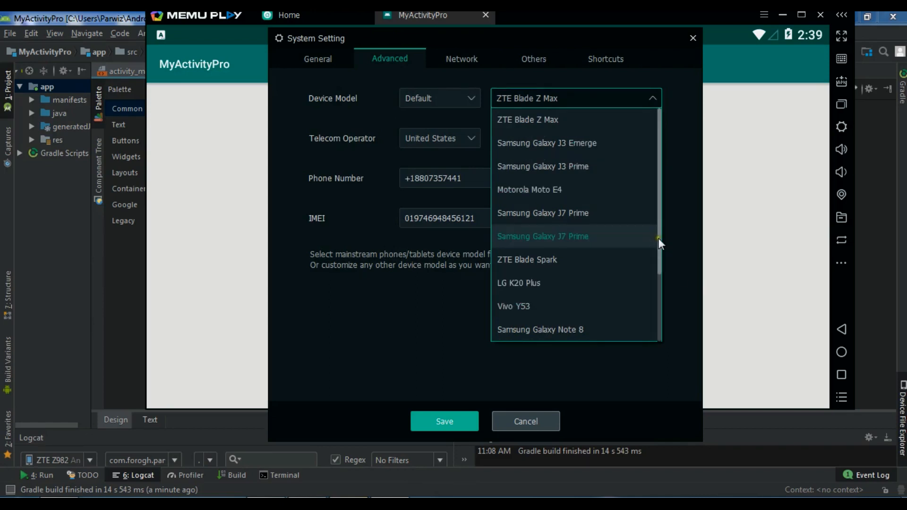
scroll("down", 3)
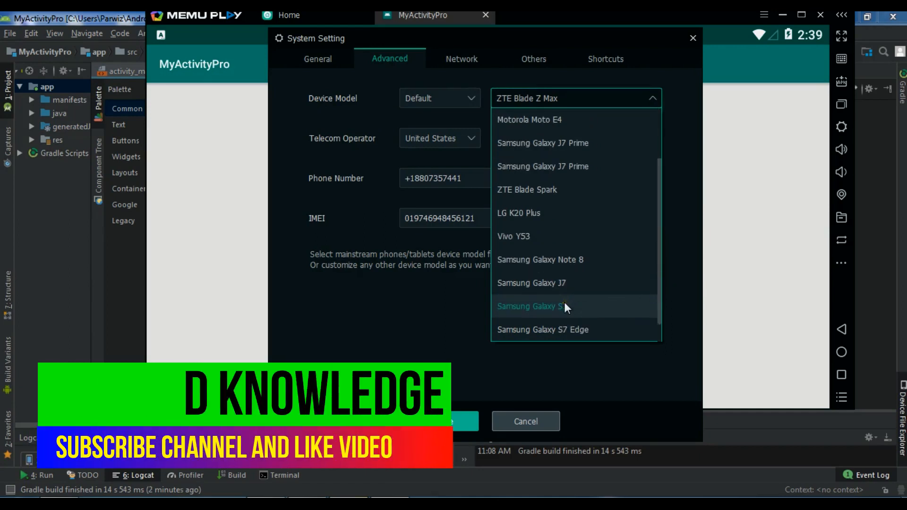
left_click(551, 306)
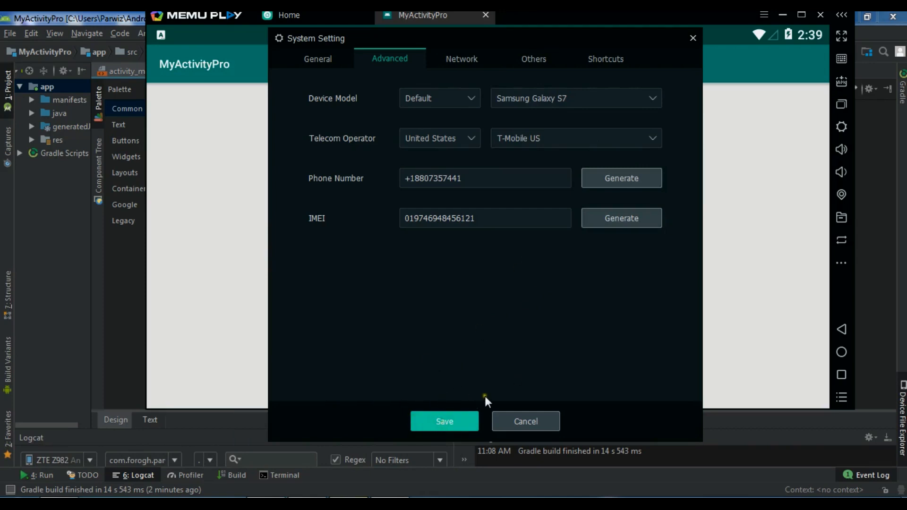
left_click(444, 421)
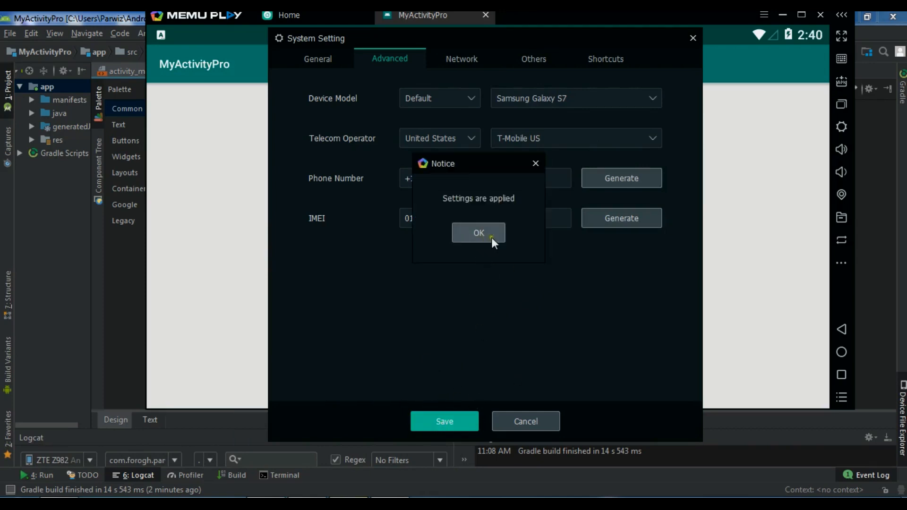
left_click(478, 232)
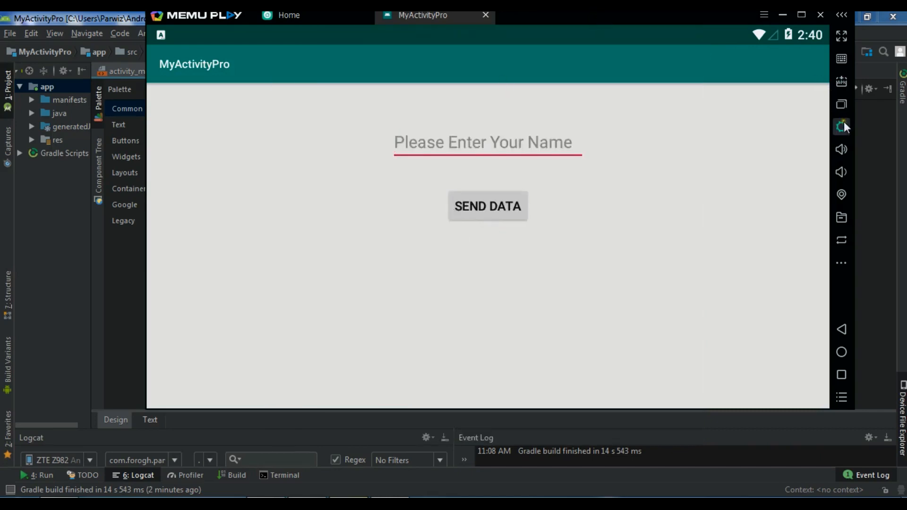
Save the General display settings and restart the emulator into Mobile portrait 576×1024.
left_click(842, 126)
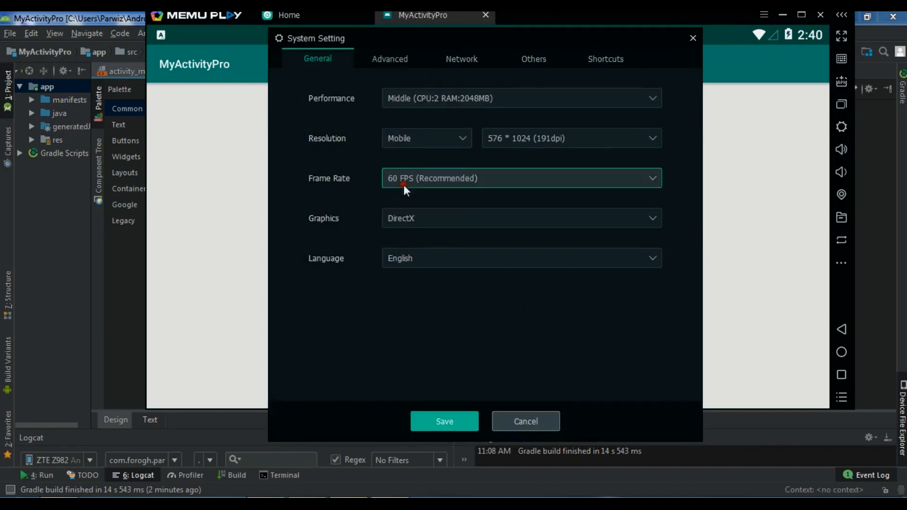
left_click(444, 421)
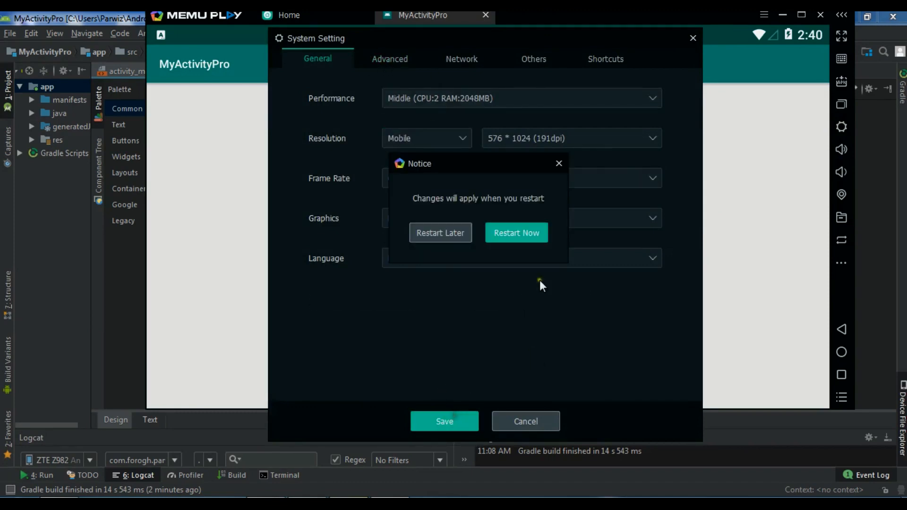
left_click(516, 233)
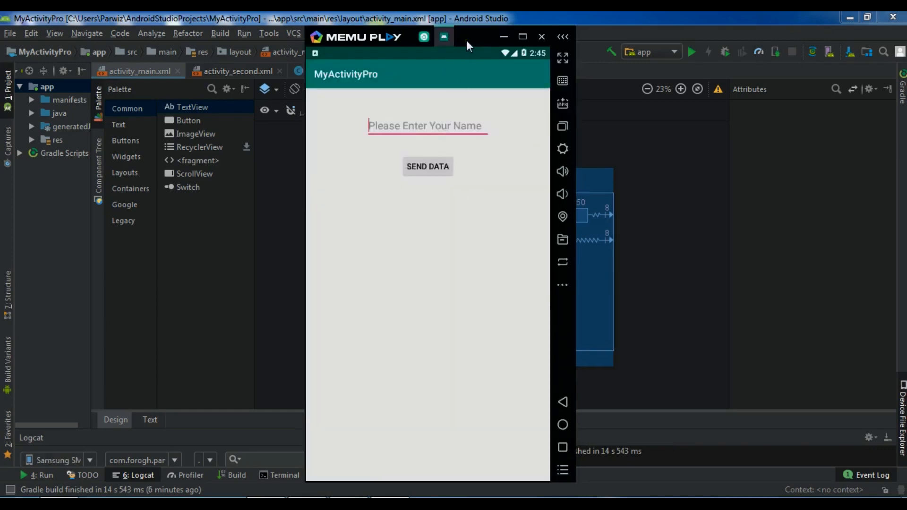
mouse_move(350, 122)
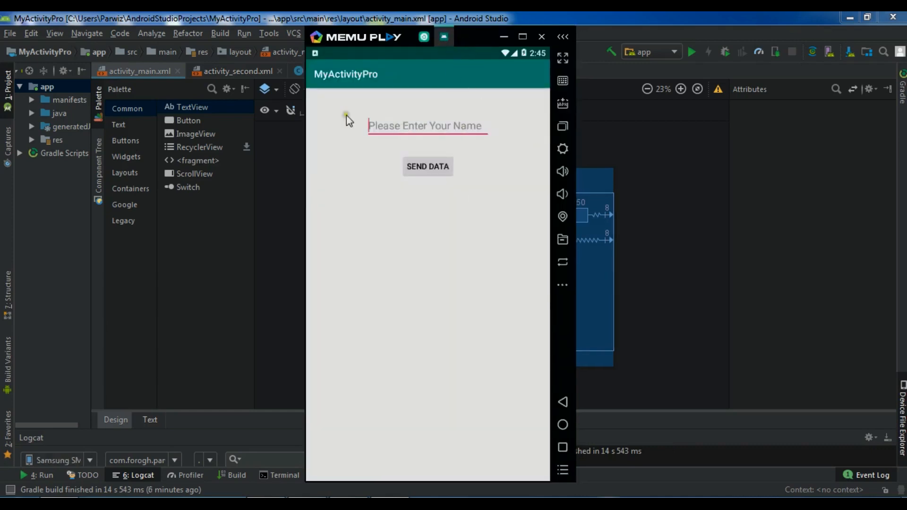
mouse_move(406, 133)
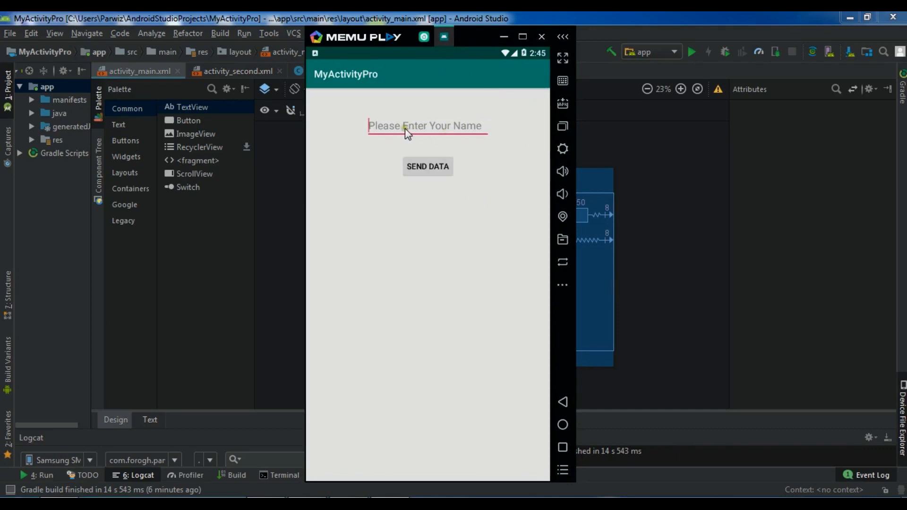
Enter 'dfdfdfd' in the name field and send it to the second screen.
type("dfdfdfd")
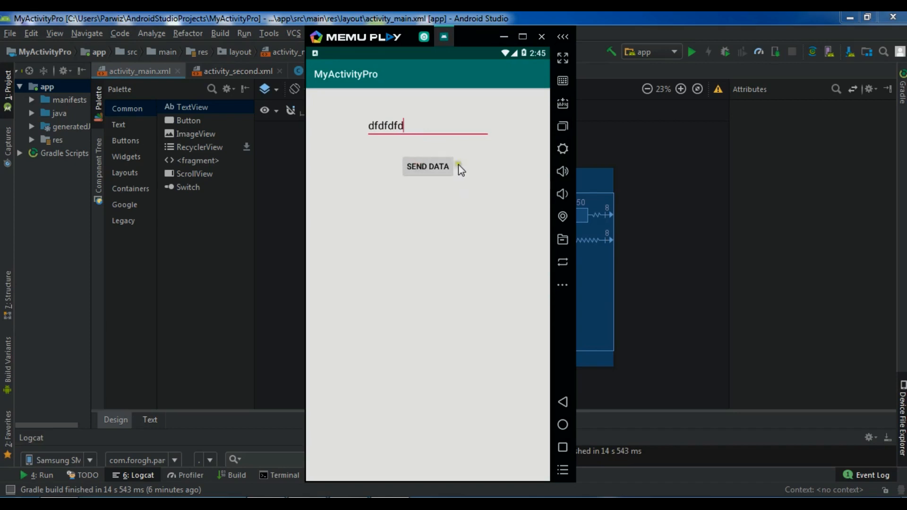
left_click(427, 166)
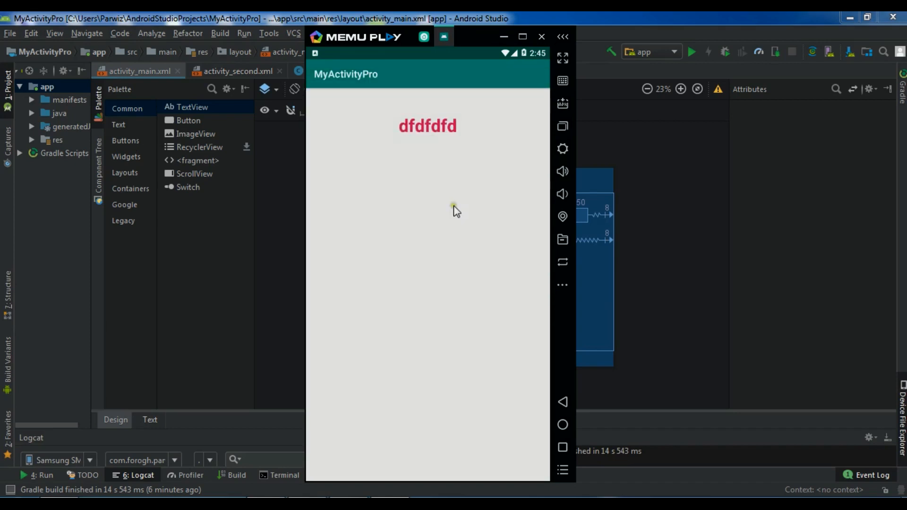
mouse_move(457, 212)
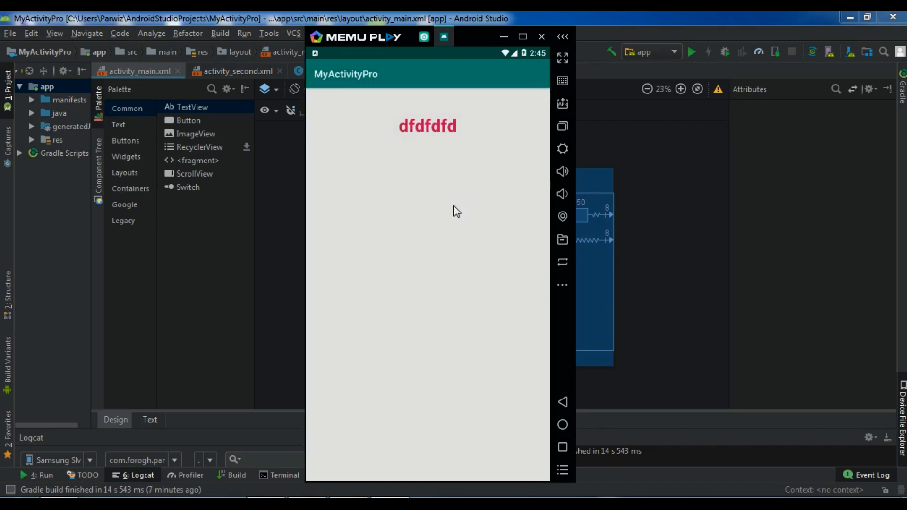